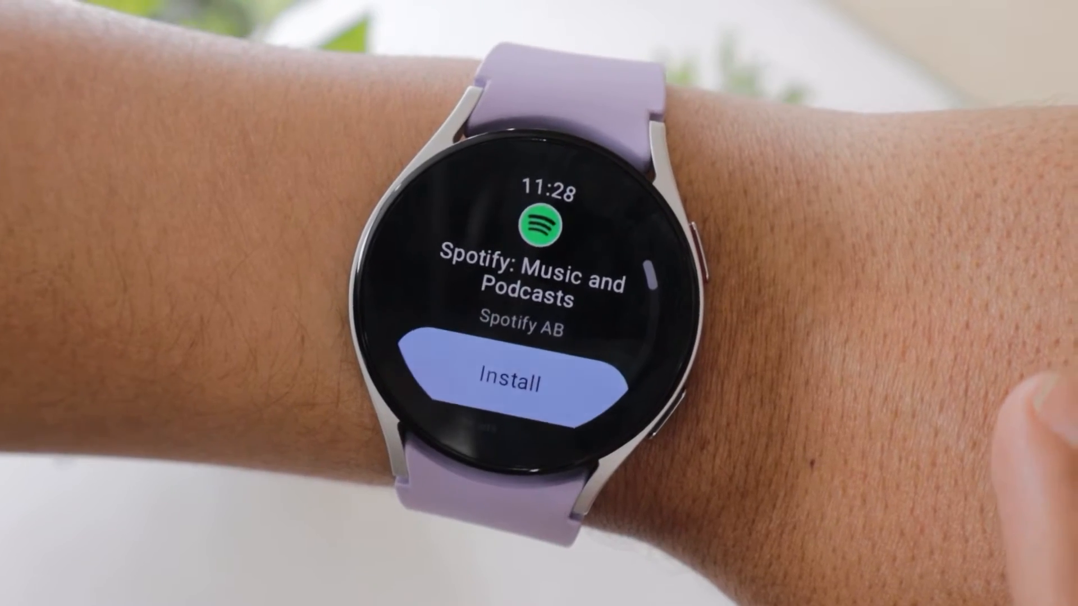
Install Spotify: Music and Podcasts from the Play Store, then browse other watch apps.
{"action": "left_click", "coordinate": [514, 382]}
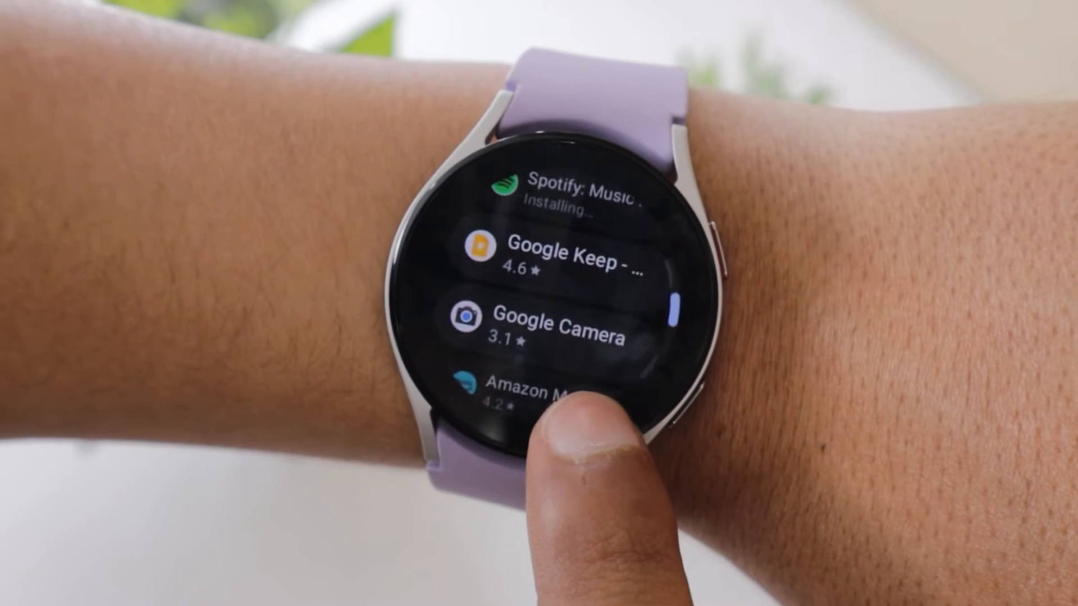
{"action": "scroll", "scroll_direction": "down", "scroll_amount": 3}
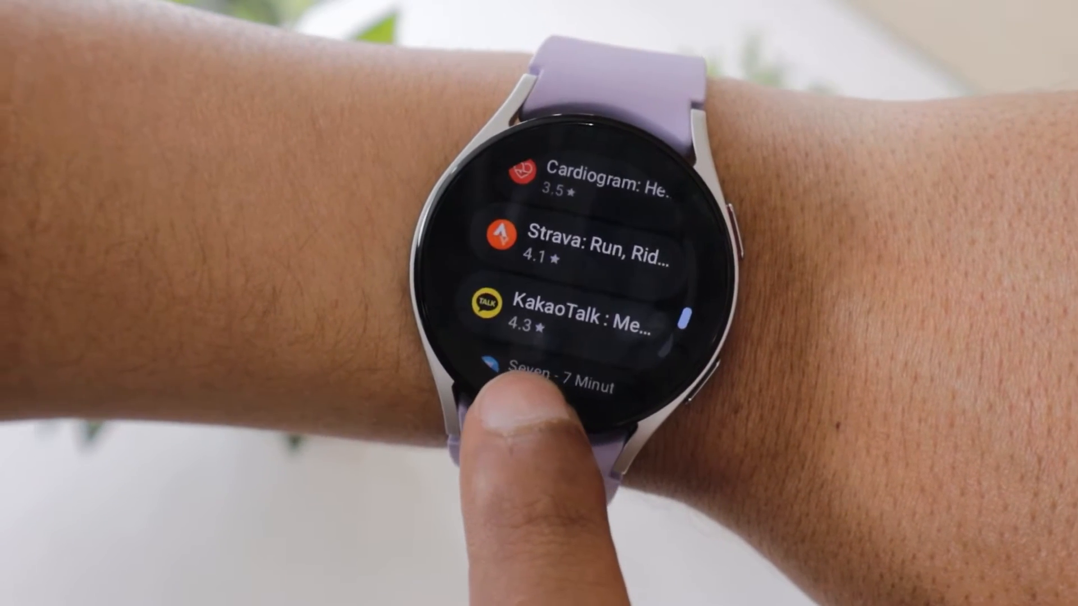
{"action": "scroll", "scroll_direction": "down", "scroll_amount": 3}
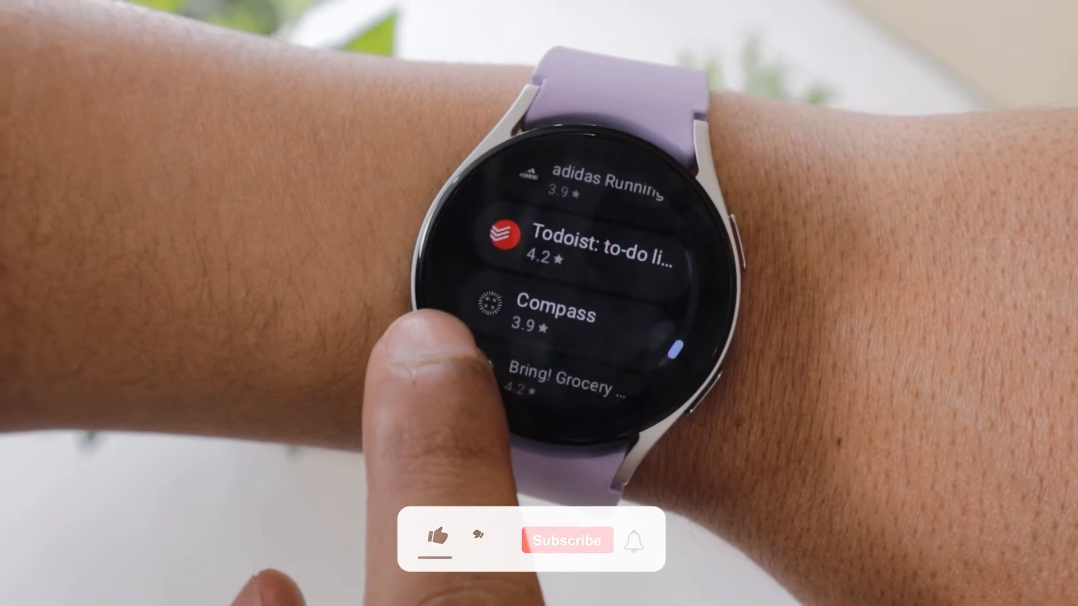
{"action": "left_click", "coordinate": [567, 540]}
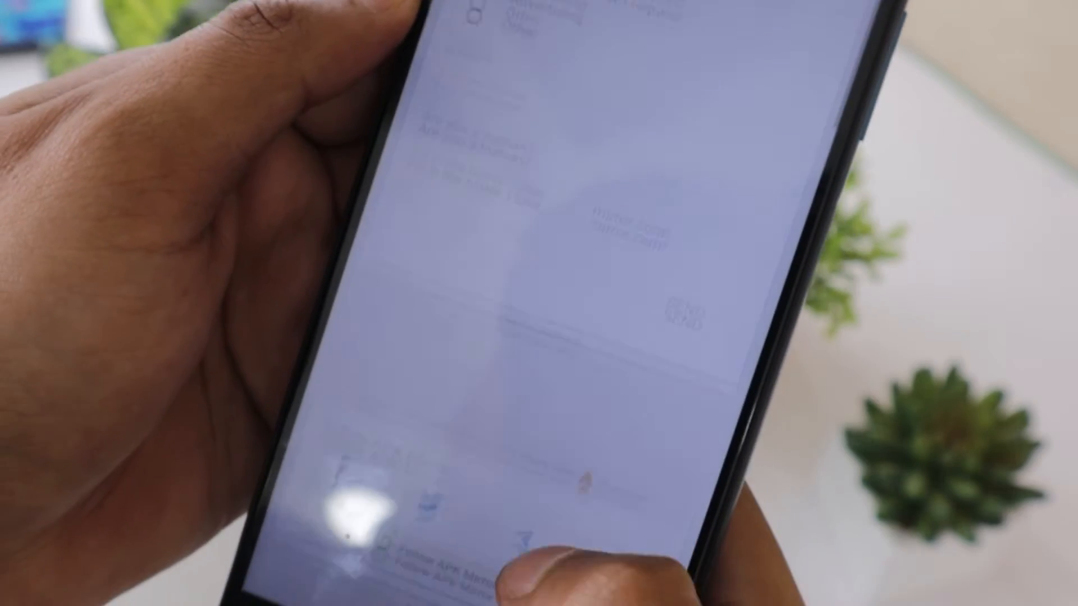
{"action": "scroll", "scroll_direction": "down", "scroll_amount": 3}
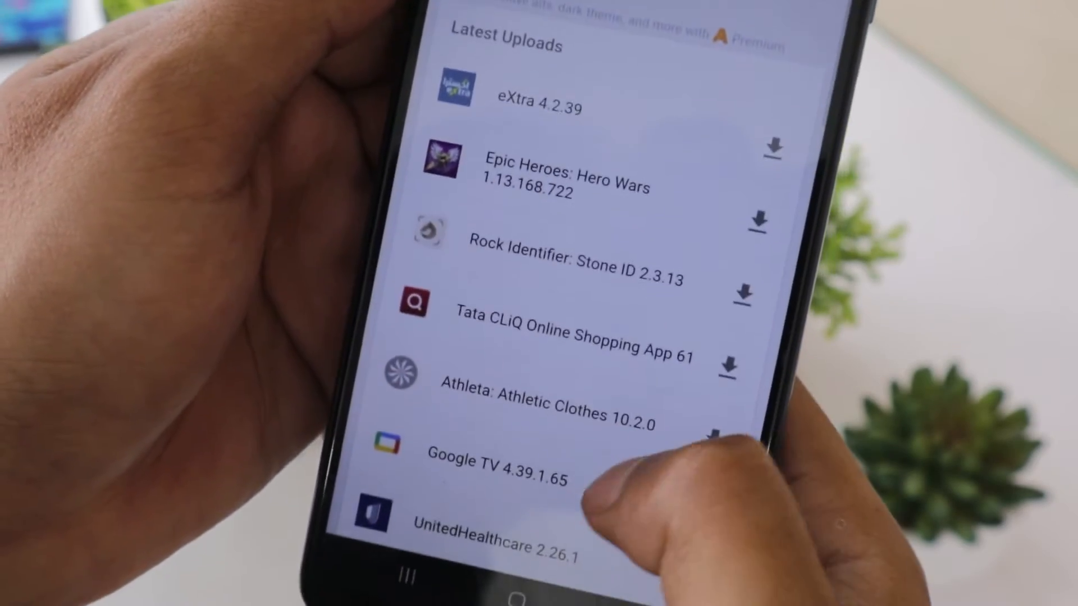
{"action": "scroll", "scroll_direction": "down", "scroll_amount": 3}
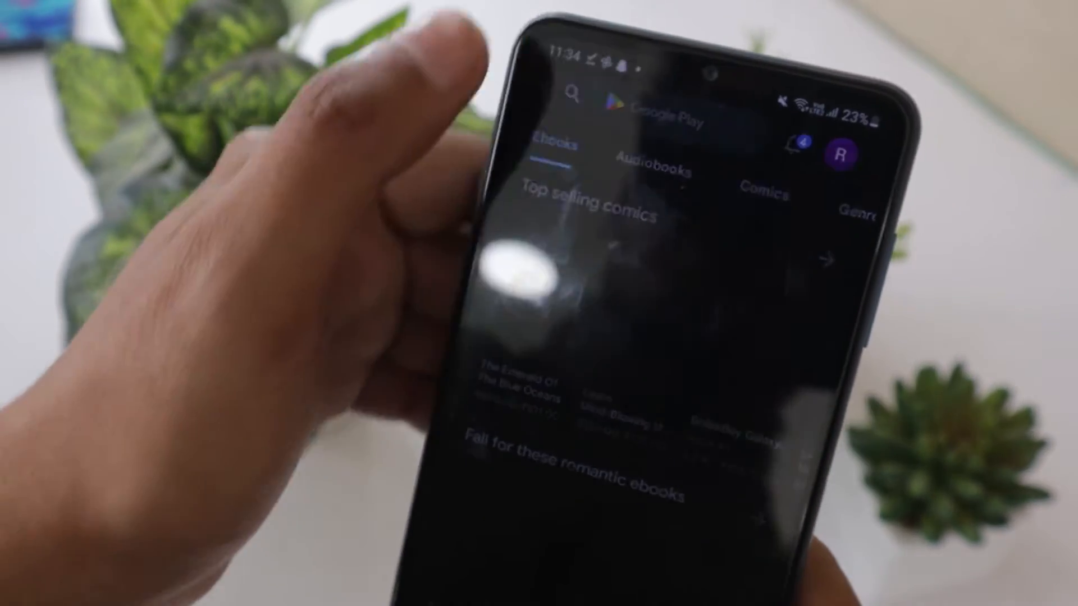
{"action": "left_click", "coordinate": [572, 94]}
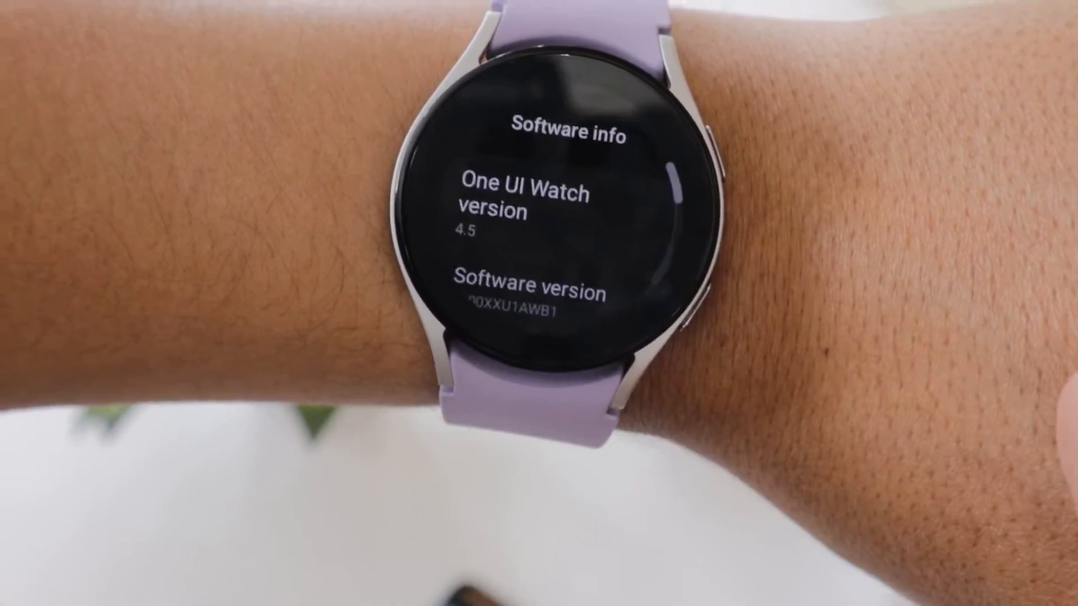
Toggle ADB debugging on in the watch's Developer options.
{"action": "scroll", "scroll_direction": "down", "scroll_amount": 3}
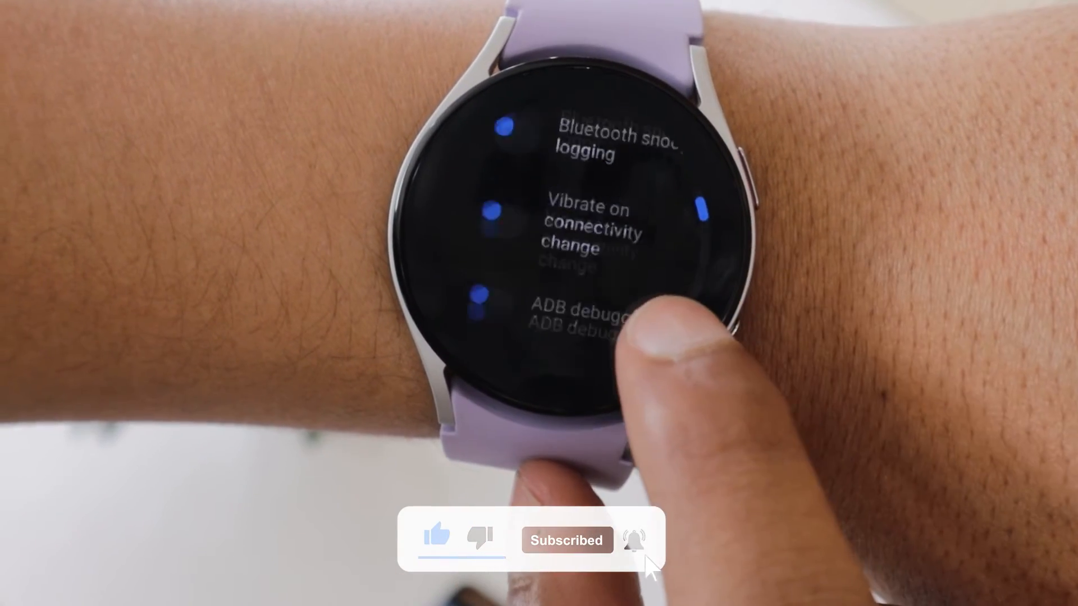
{"action": "left_click", "coordinate": [587, 324]}
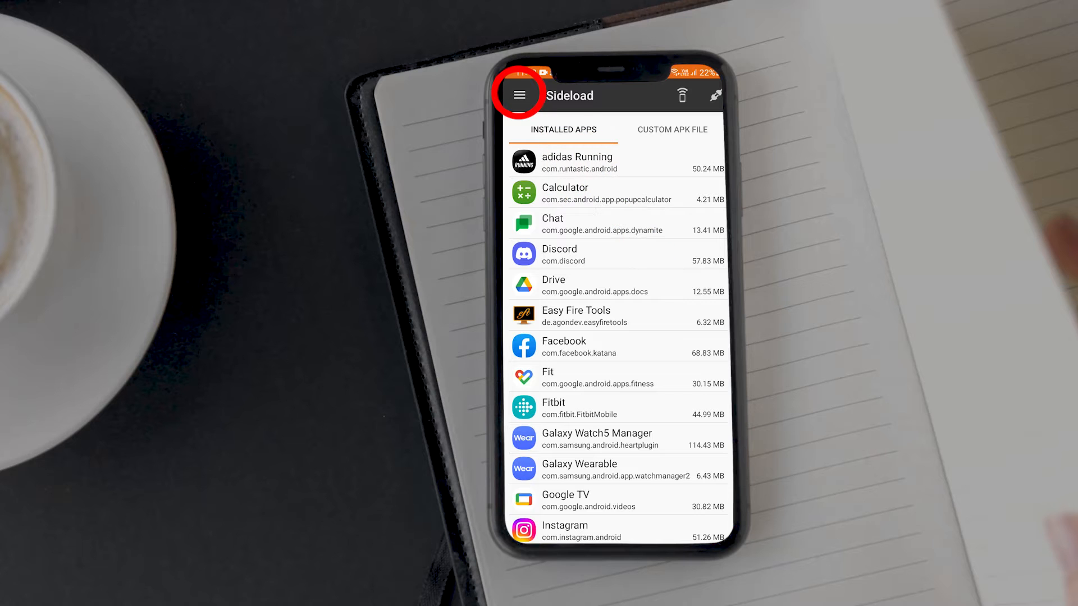
Enter 192.168.1.11 as the connection IP address in Easy Fire Tools settings and confirm.
{"action": "left_click", "coordinate": [518, 95]}
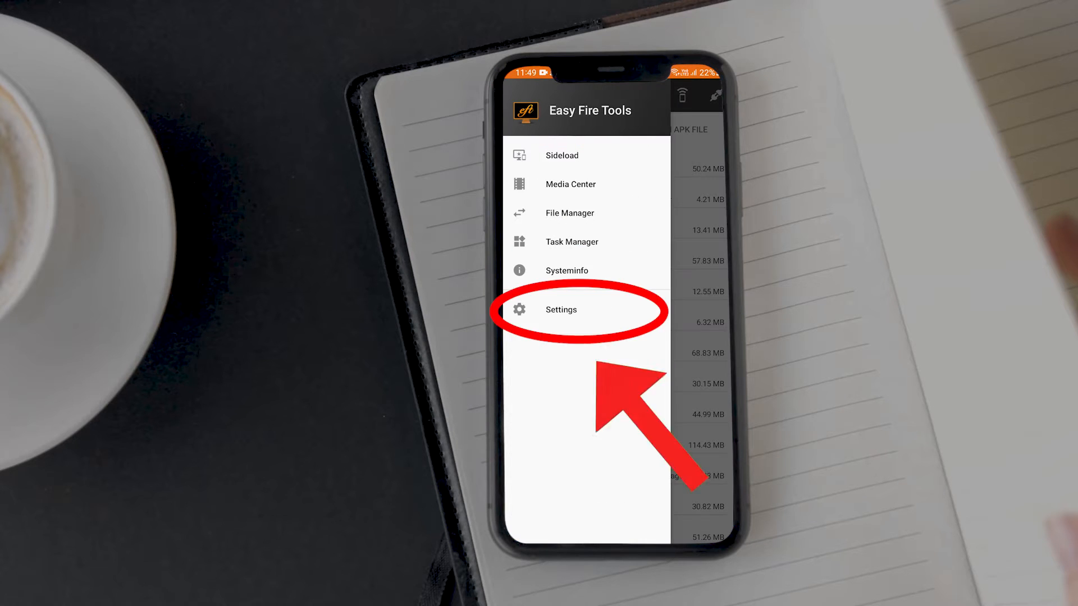
{"action": "left_click", "coordinate": [561, 310]}
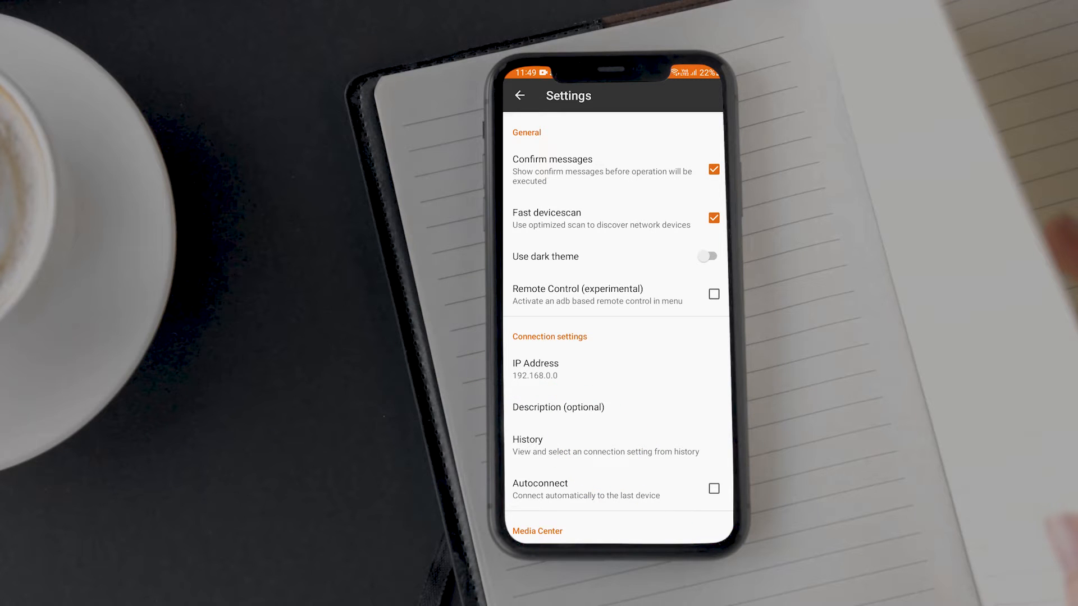
{"action": "left_click", "coordinate": [535, 369]}
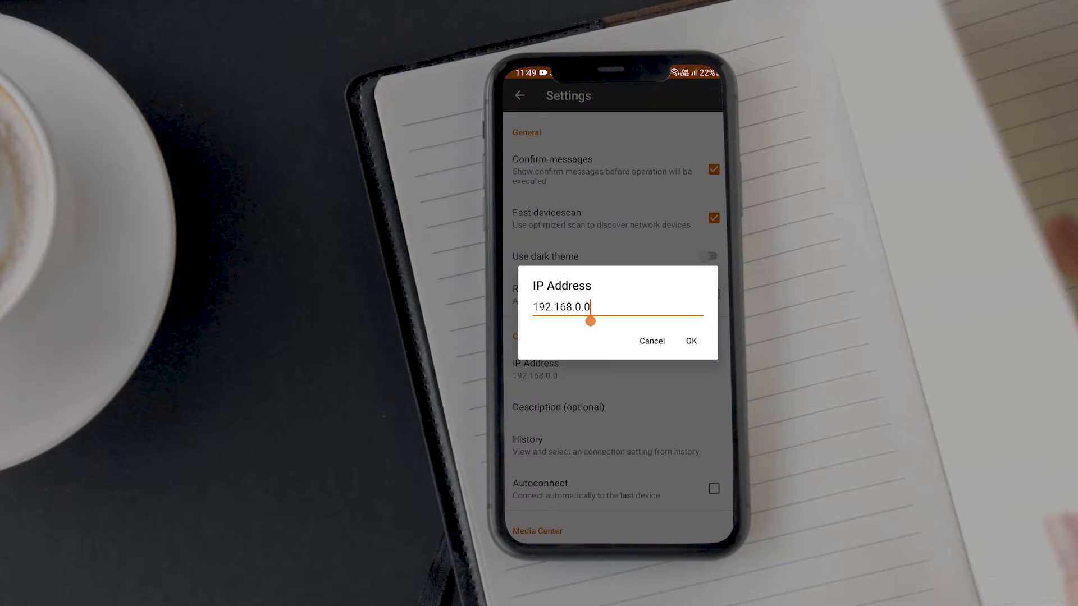
{"action": "left_click", "coordinate": [577, 307]}
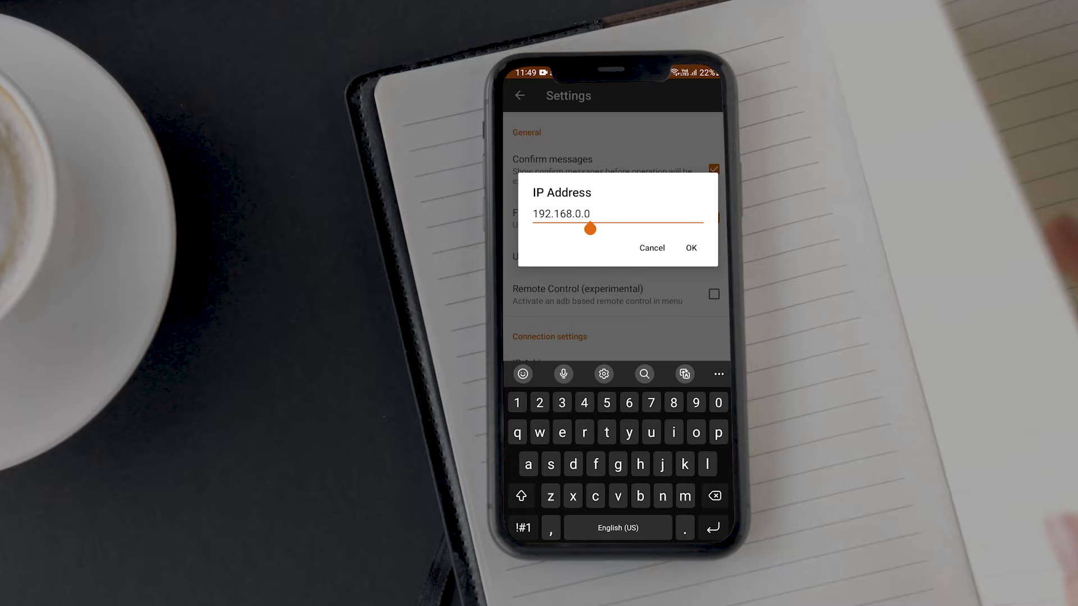
{"action": "type", "text": "192.168.1.11"}
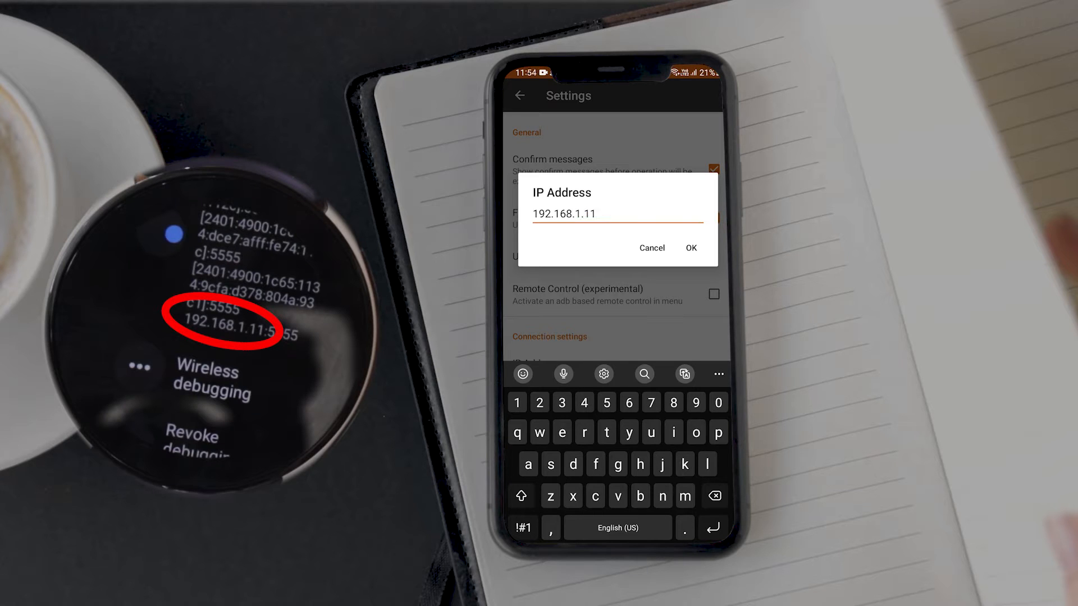
{"action": "left_click", "coordinate": [691, 247]}
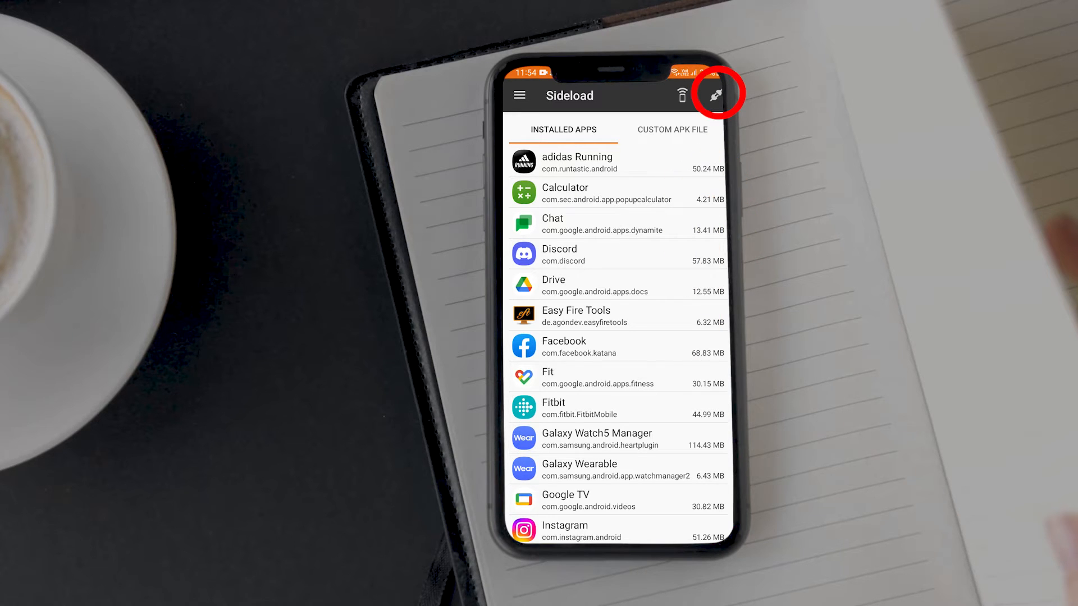
Connect to the watch over Wi-Fi ADB and continue past the authorization dialog.
{"action": "left_click", "coordinate": [715, 95]}
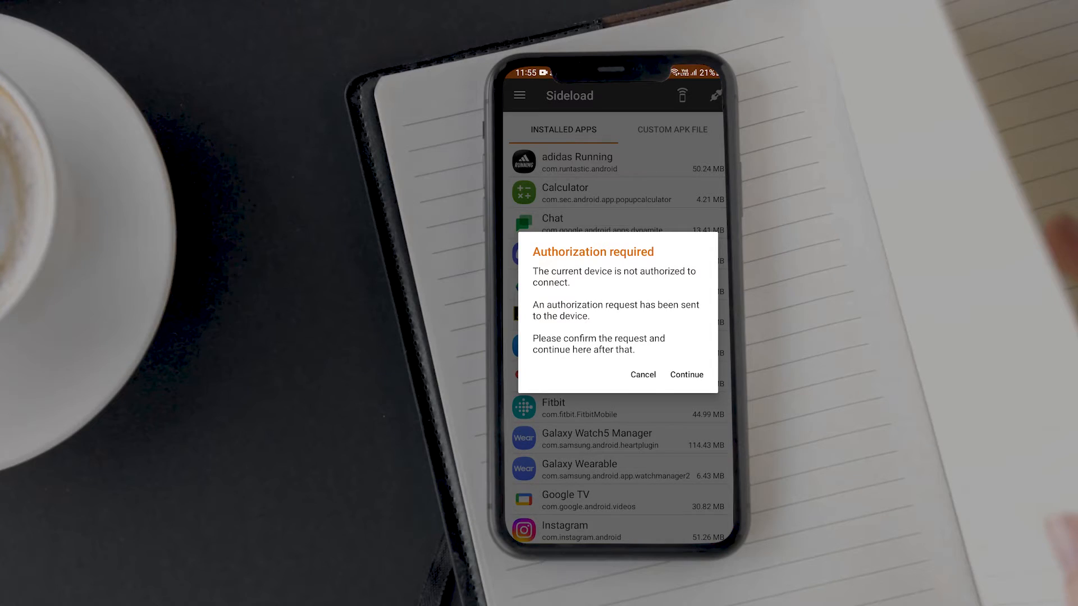
{"action": "left_click", "coordinate": [685, 375]}
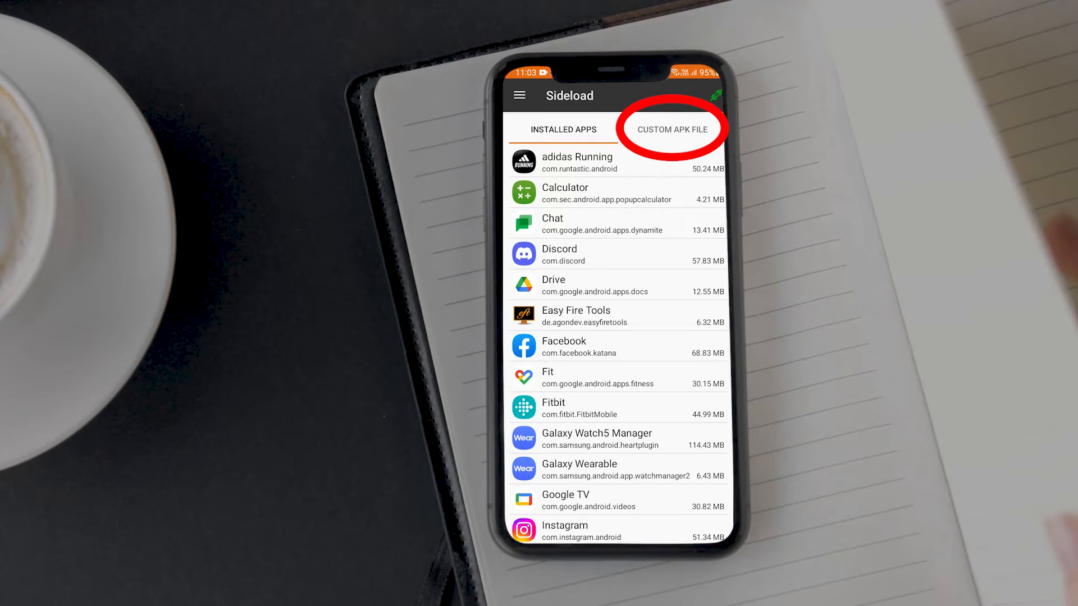
Select the Instagram Lite APK as a custom file and install it on the watch.
{"action": "left_click", "coordinate": [671, 129]}
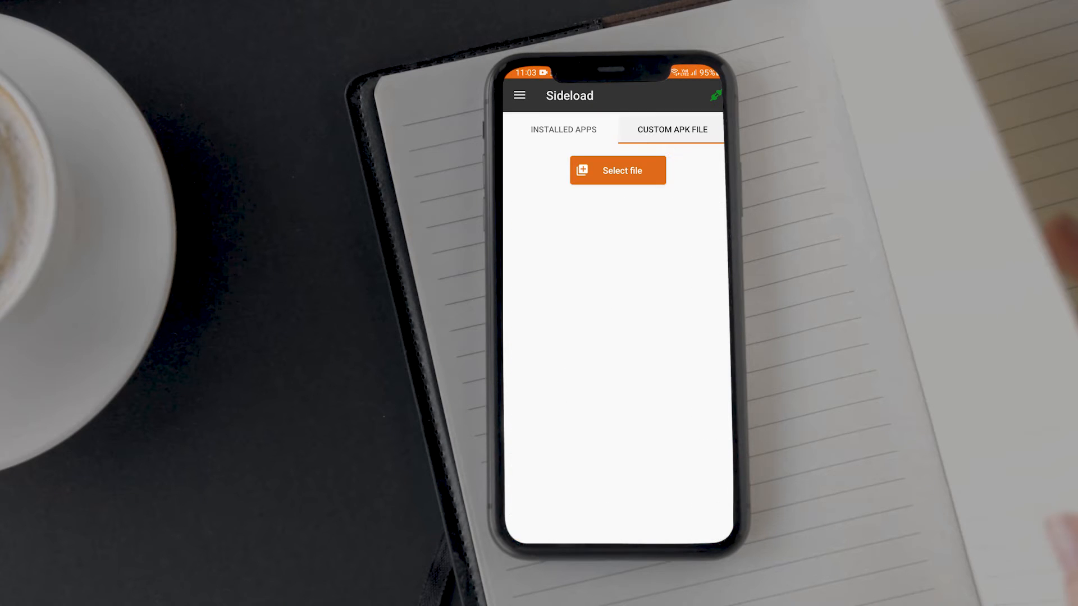
{"action": "left_click", "coordinate": [616, 170]}
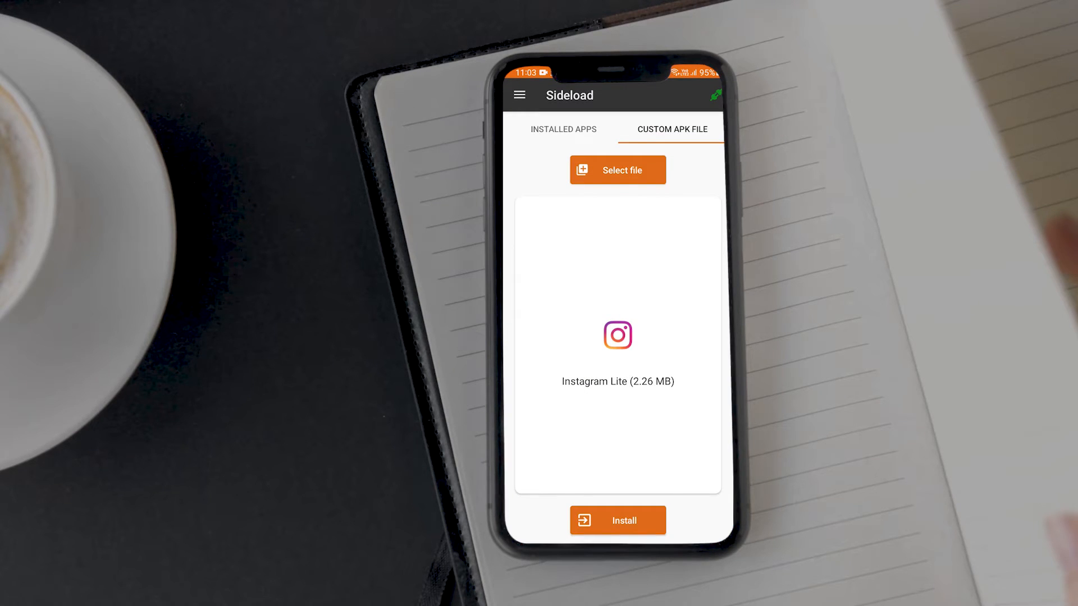
{"action": "left_click", "coordinate": [617, 520]}
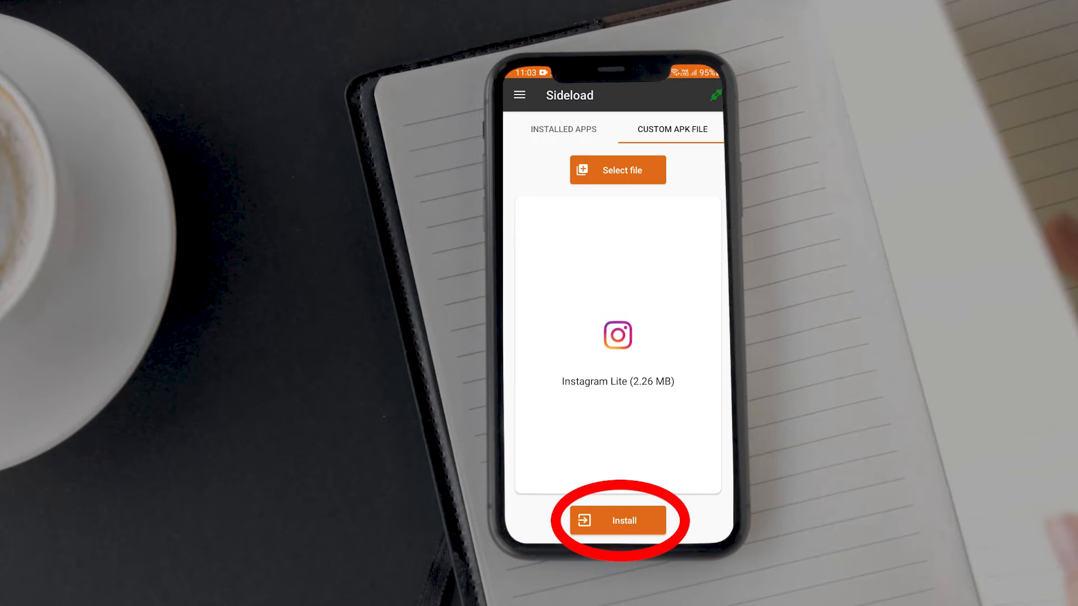
{"action": "left_click", "coordinate": [616, 520]}
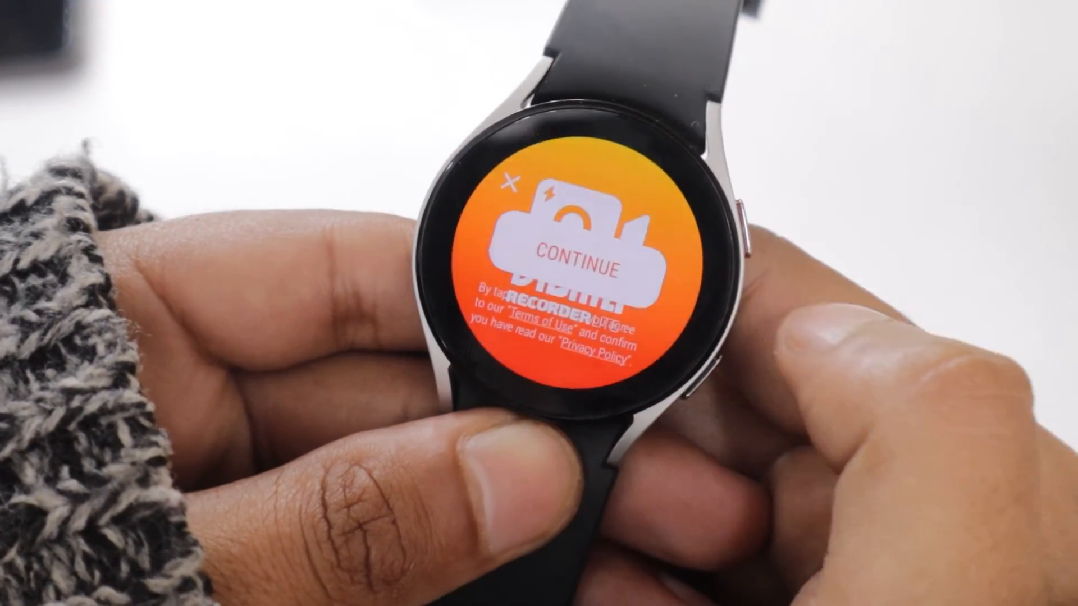
Continue past the Vidma Recorder Lite welcome screen to the media-access request.
{"action": "left_click", "coordinate": [573, 263]}
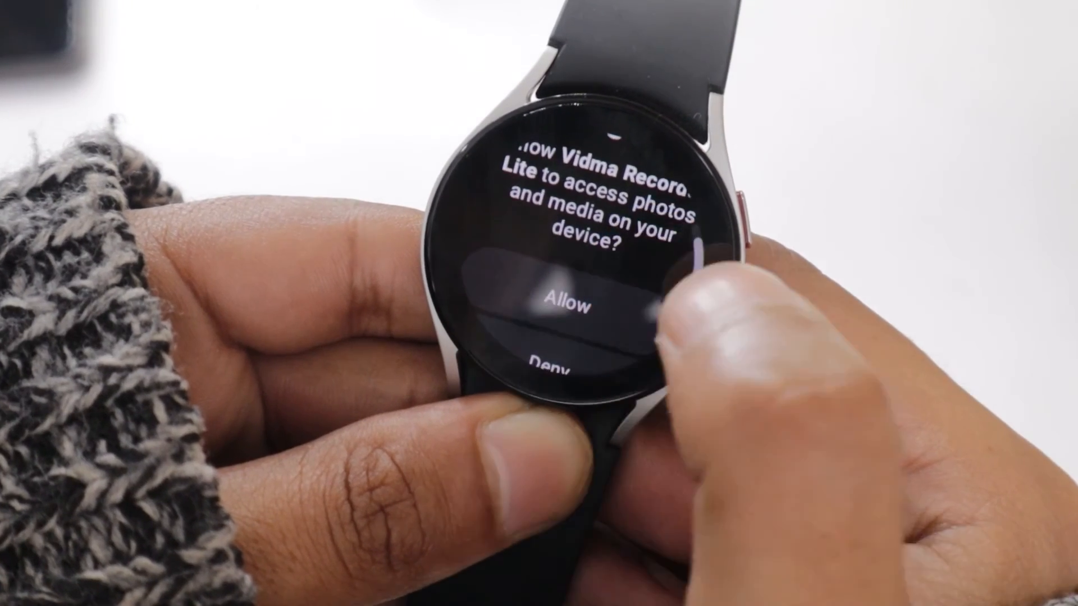